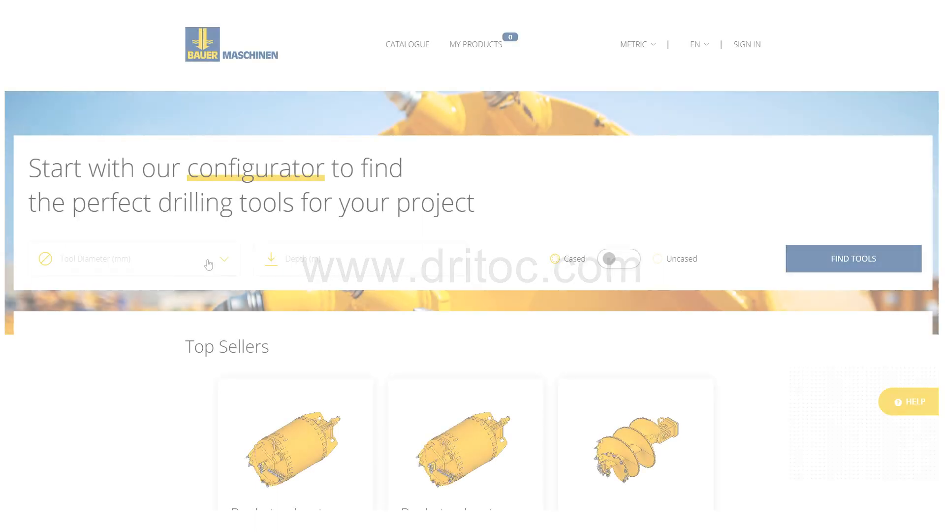
Enter a 30 m drilling depth and keep metric units for the 1060 mm cased project
click(134, 258)
text(1060)
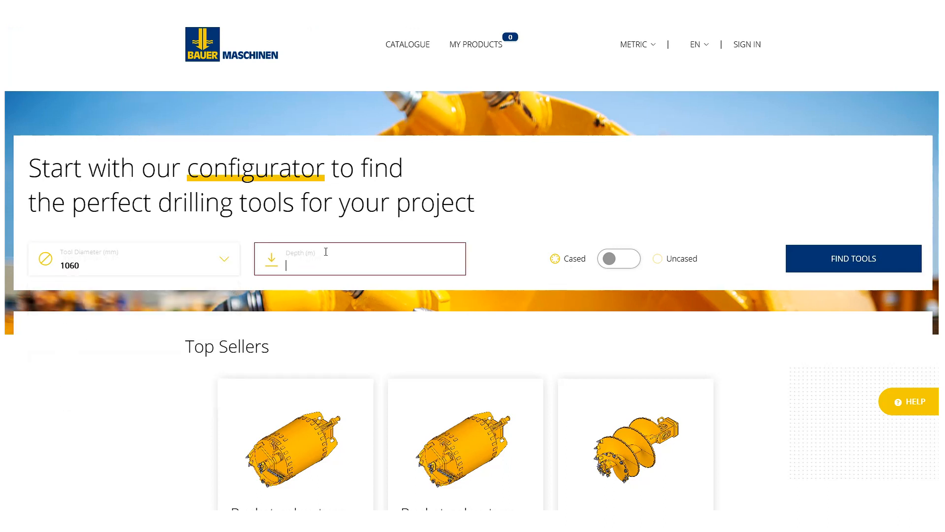
text(30.00 m)
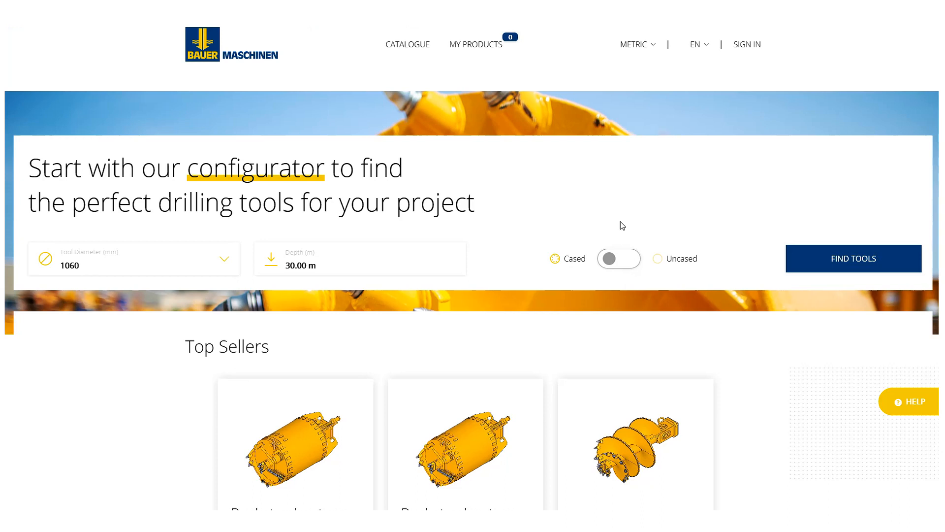
click(637, 43)
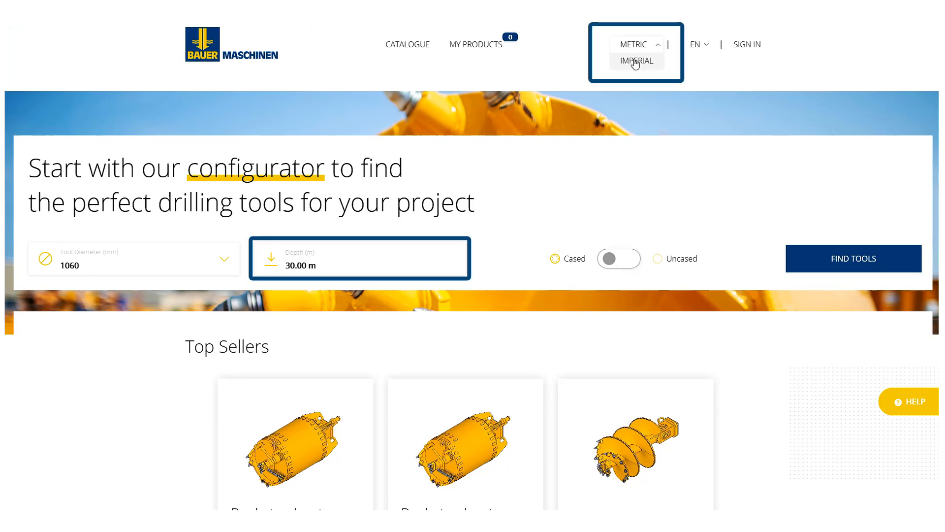
click(633, 44)
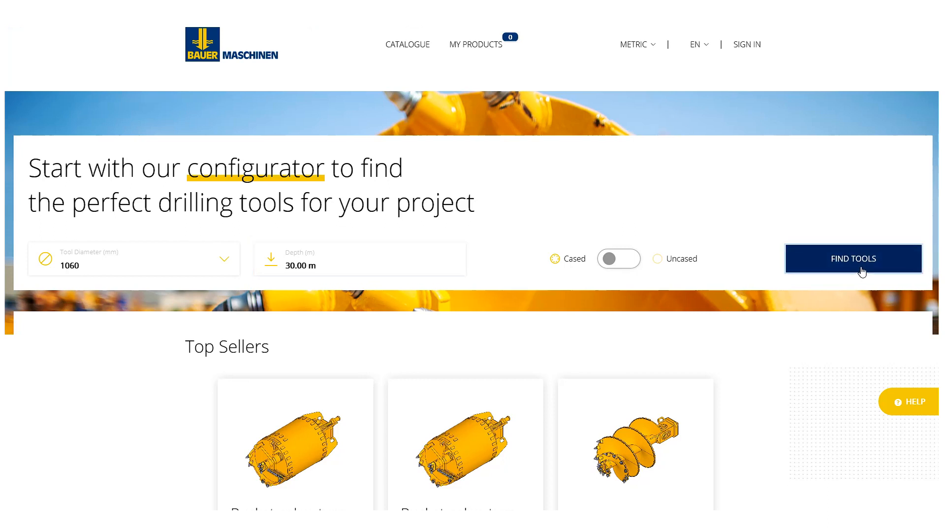
Find tools, then set the first ground layer to 20 m of loose sand
click(853, 258)
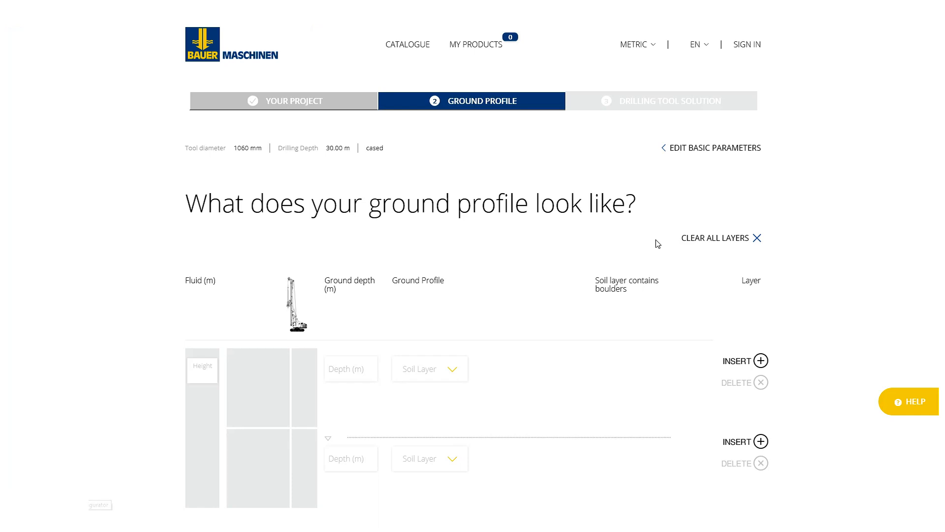
click(351, 368)
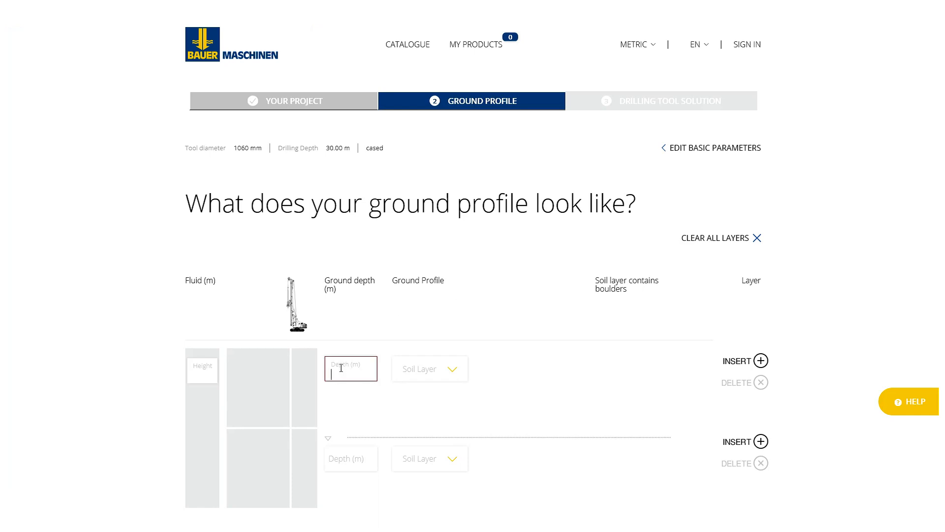
text(20)
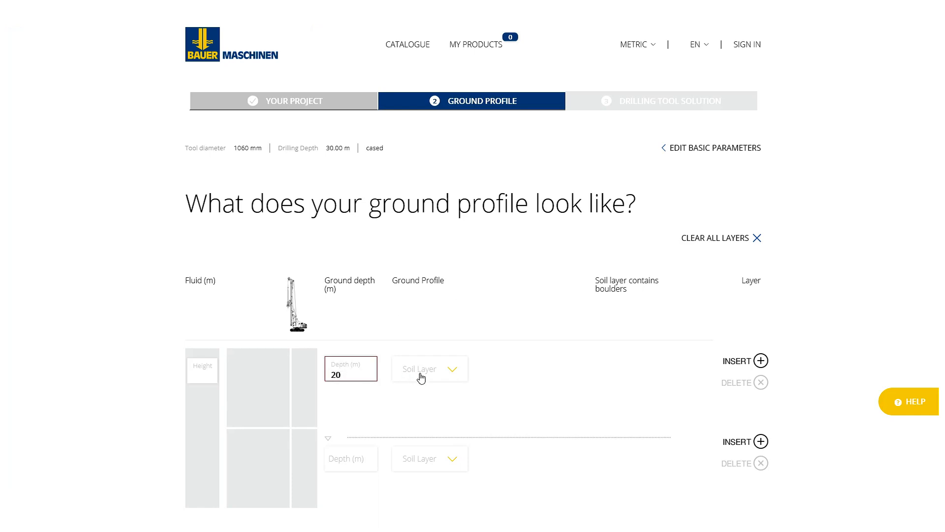
click(429, 368)
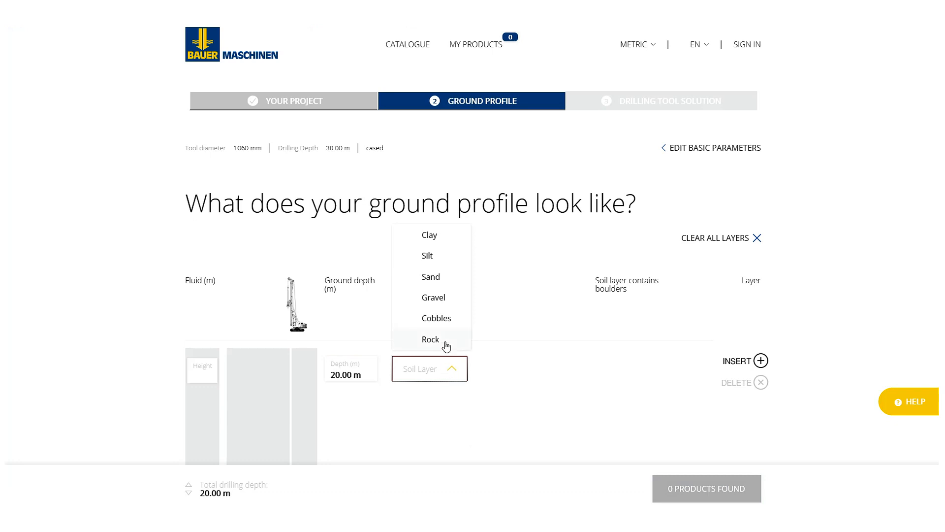
click(430, 277)
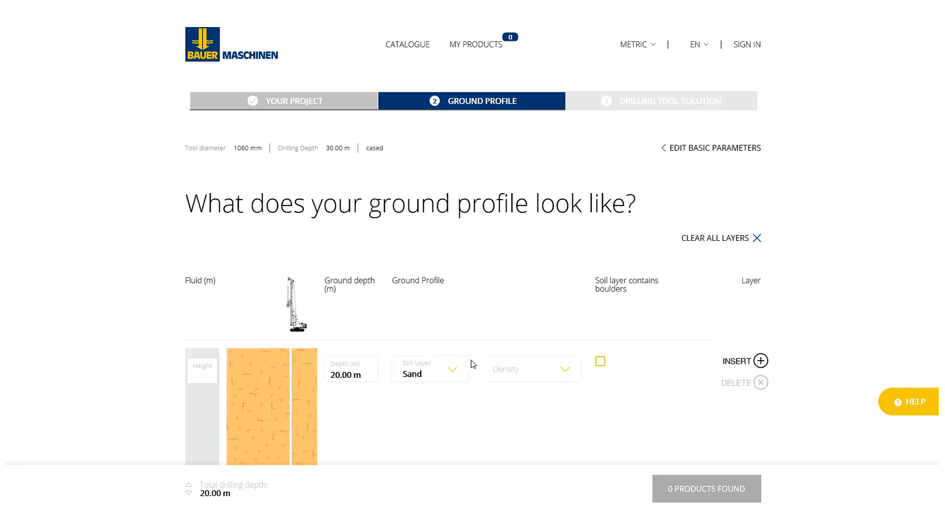
click(531, 369)
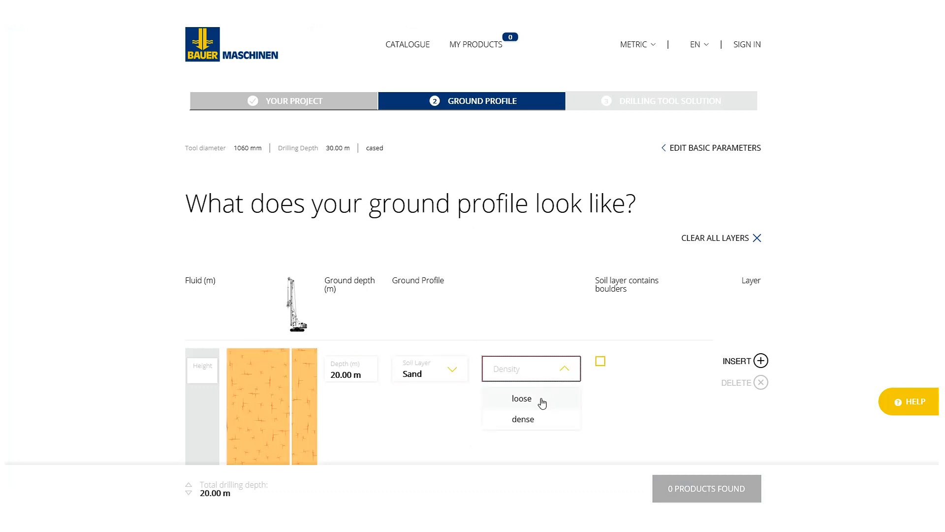
click(521, 398)
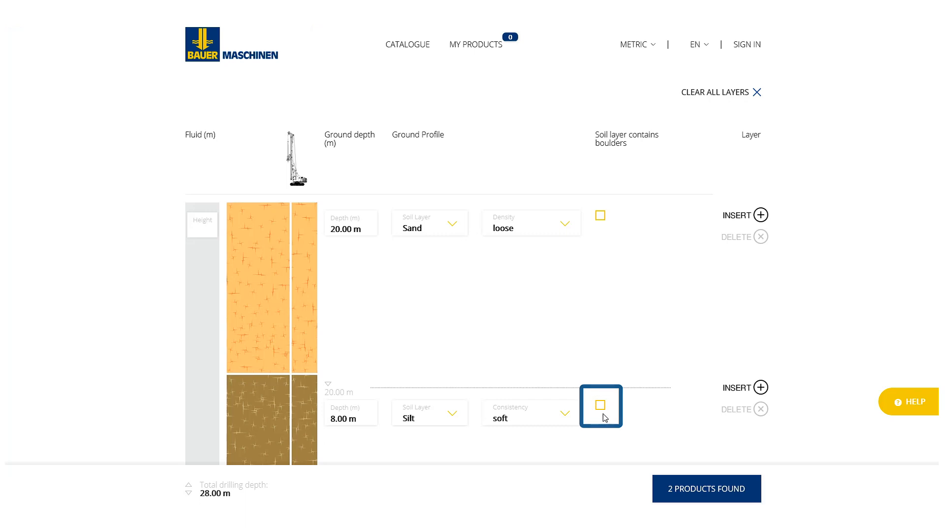
Mark the silt layer as containing boulders and enter a 2 m value
click(601, 406)
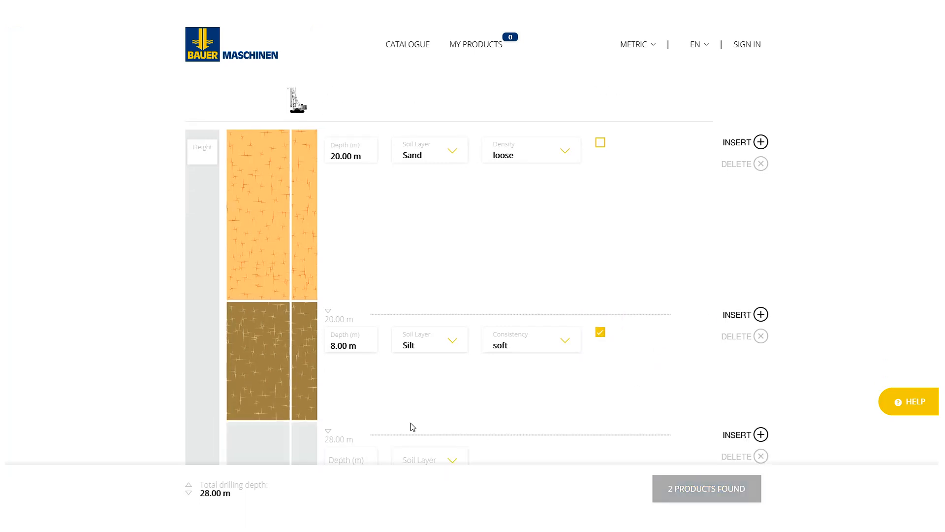
text(2)
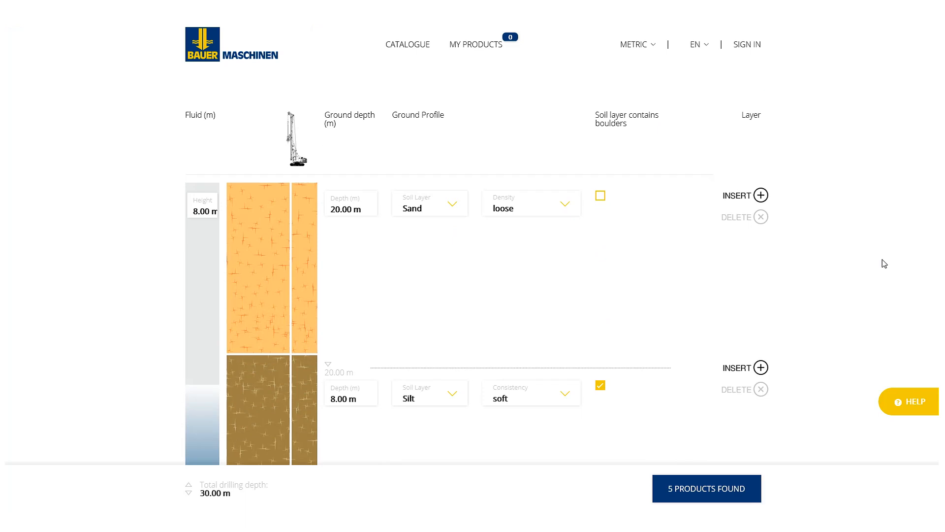
scroll(down, 3)
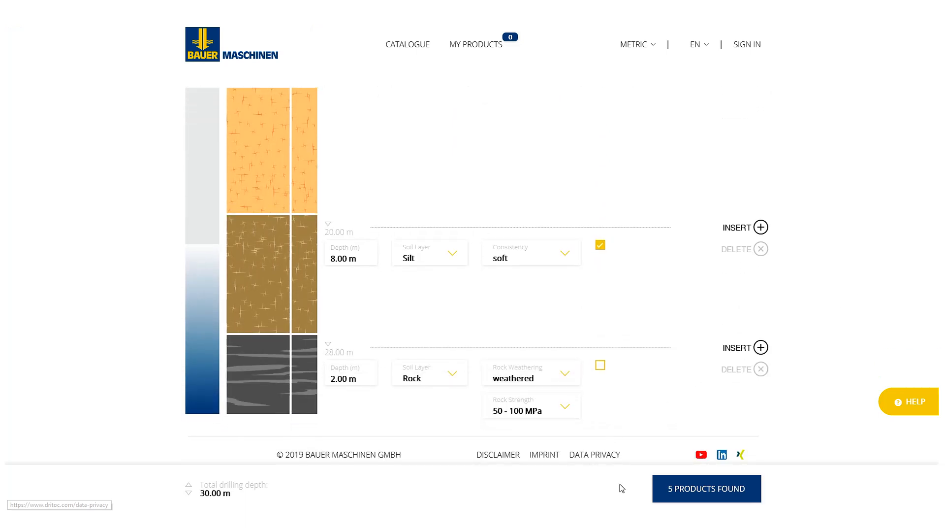
Open the products found, accept the terms of use, and show the products
click(706, 488)
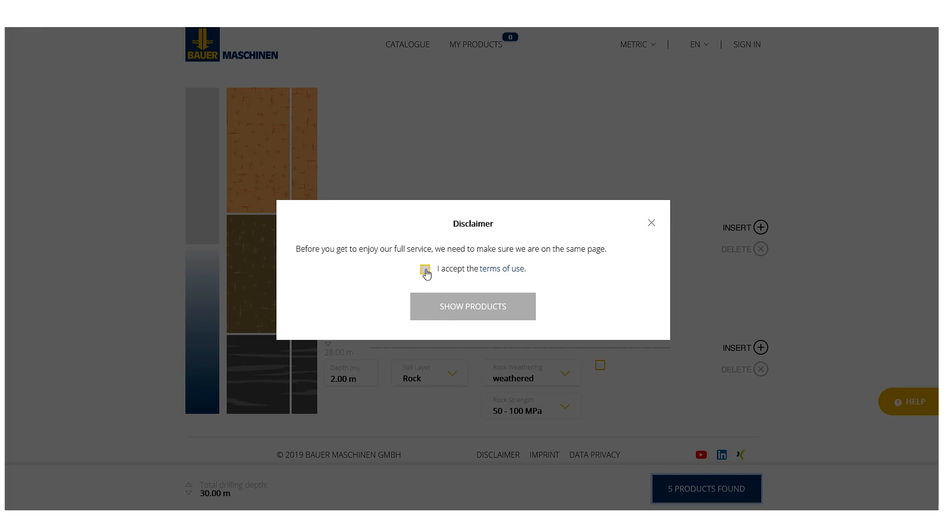
click(425, 269)
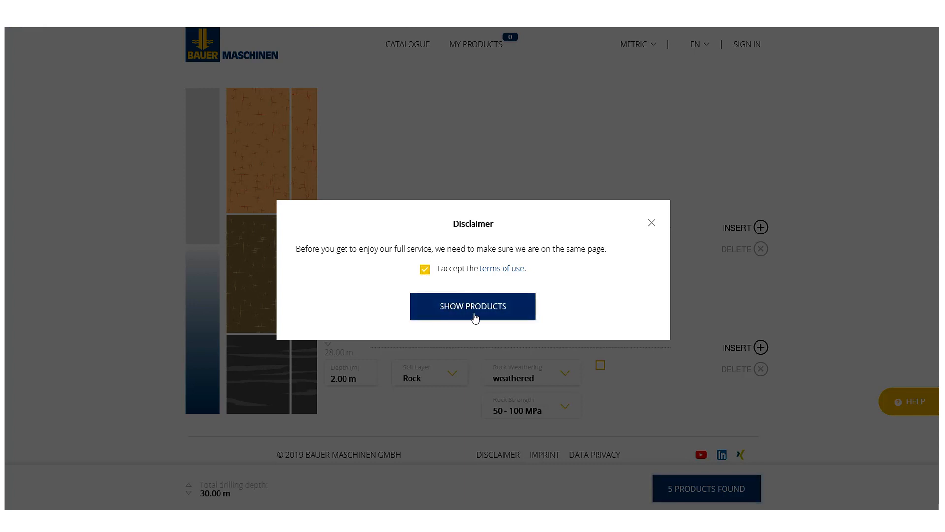
click(473, 306)
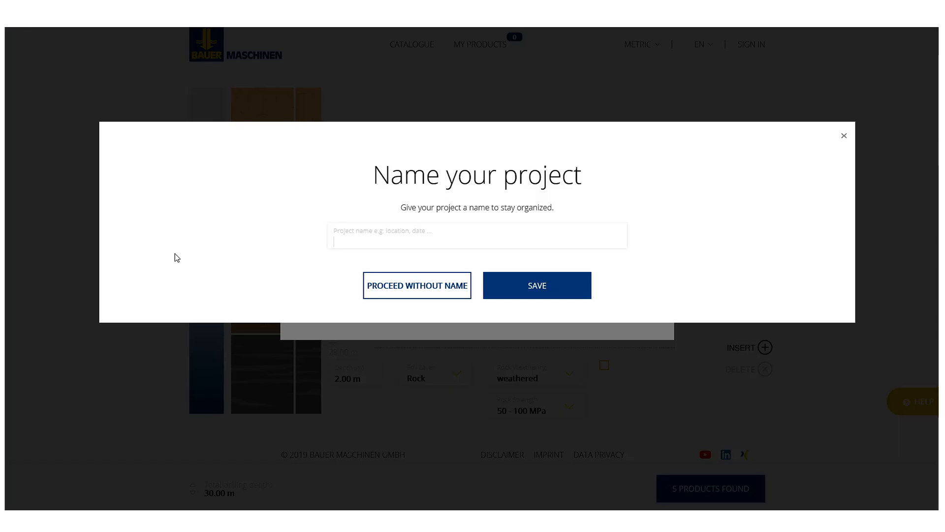
Name the project 'Munich Musteravenue' and save it
text(Munich)
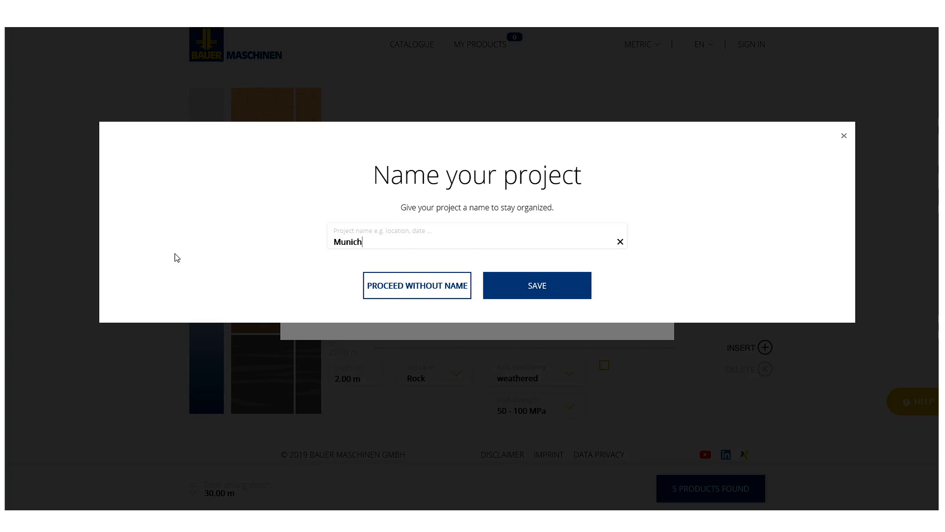
text(M)
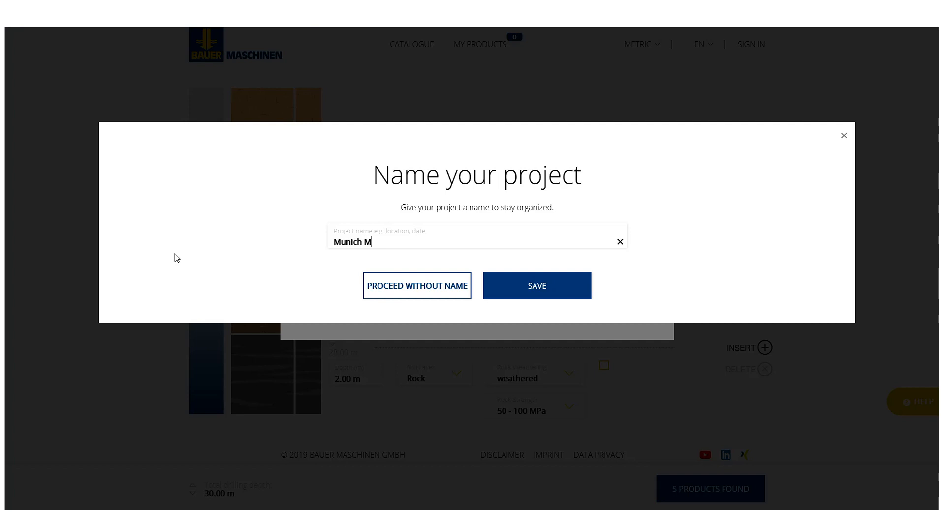
text(uste)
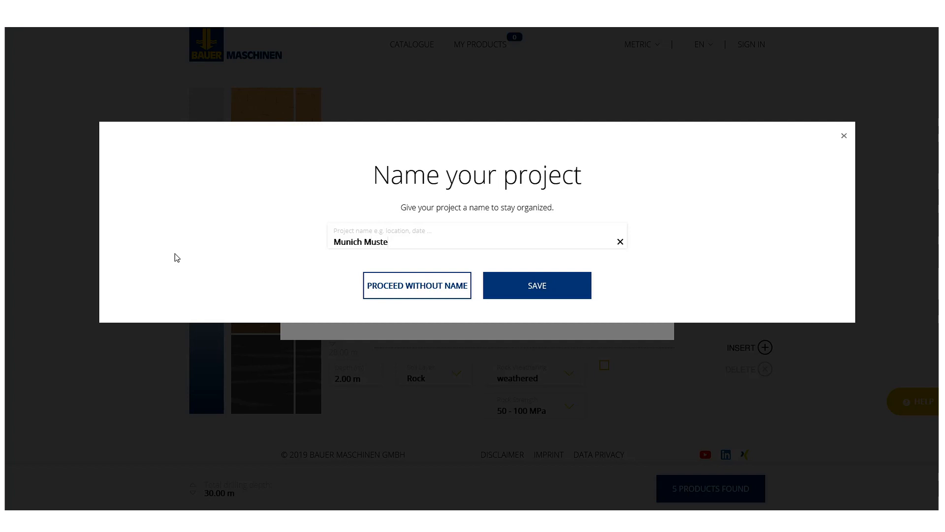
text(ravenue)
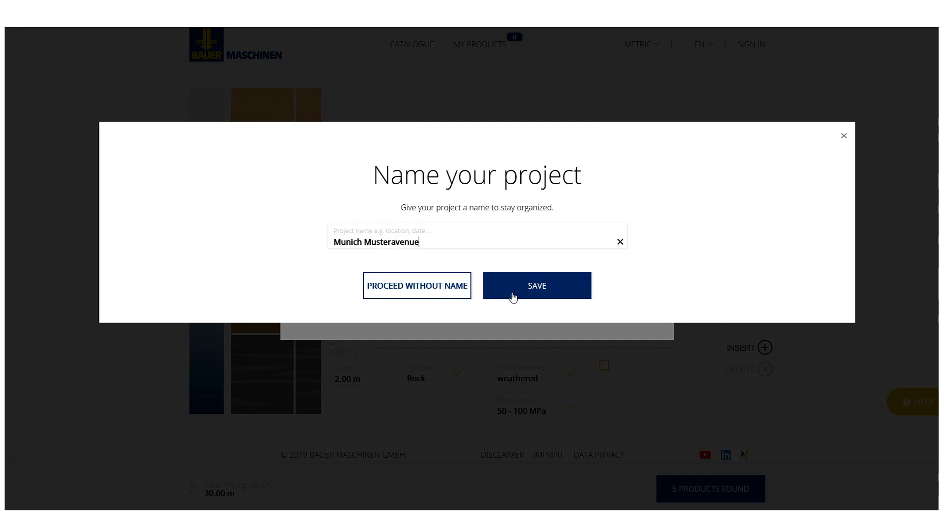
click(536, 285)
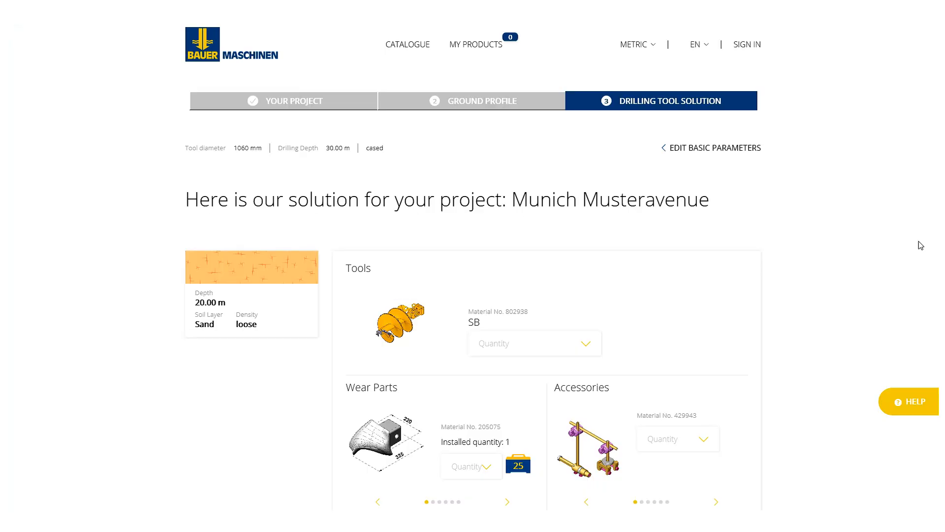
Inspect the SB auger tool's details, then close them
scroll(down, 3)
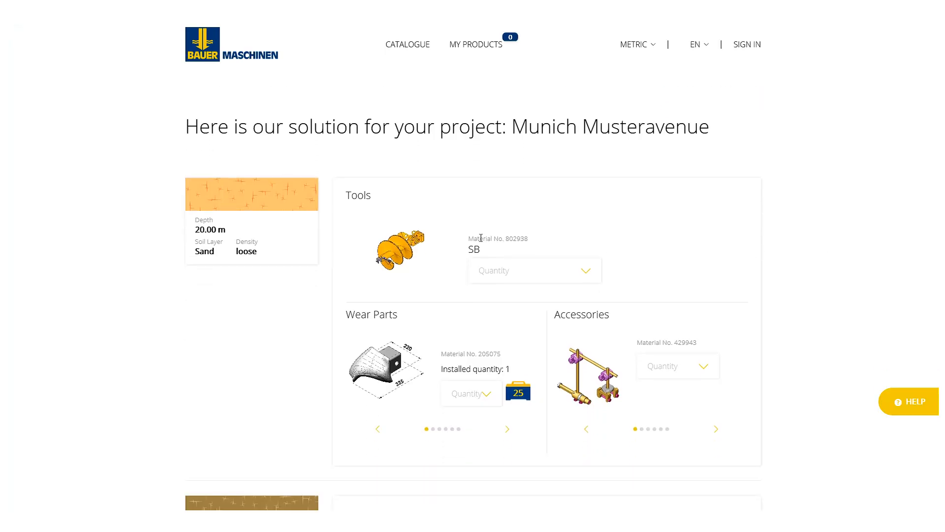
click(399, 248)
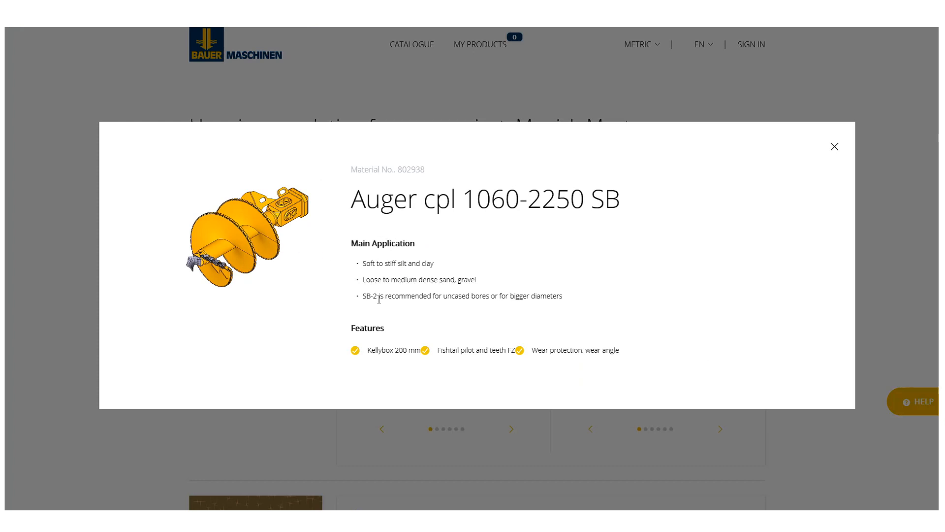
click(835, 146)
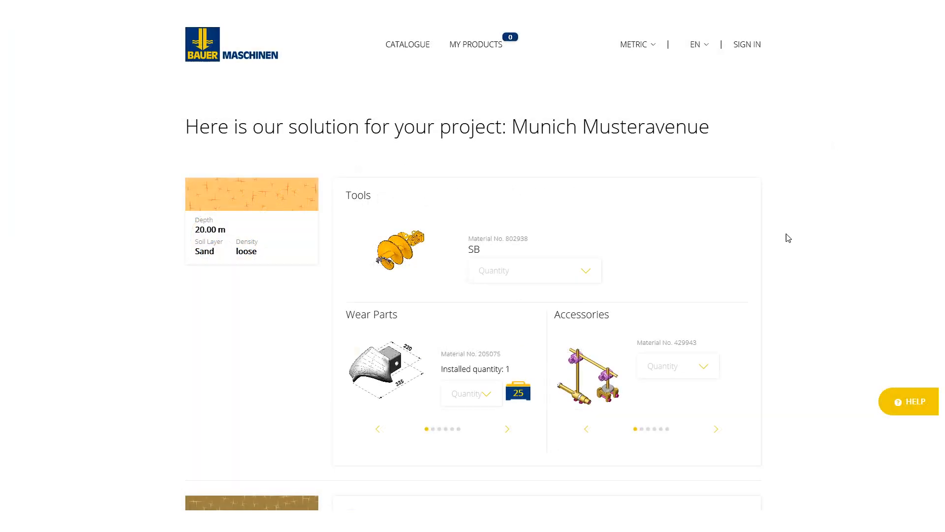
Order one Flat tooth Invers FZI 72 and one SB auger, then open the help contact box
click(507, 429)
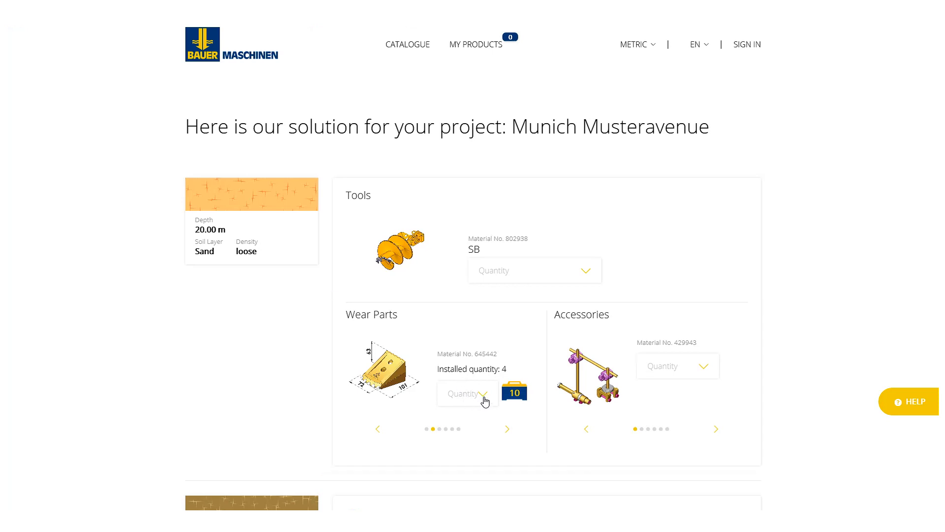
click(467, 394)
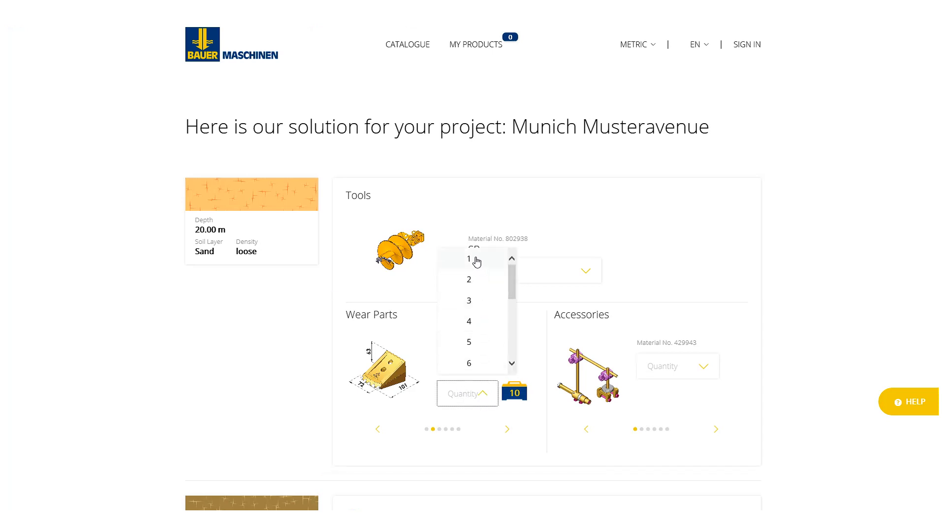
click(468, 260)
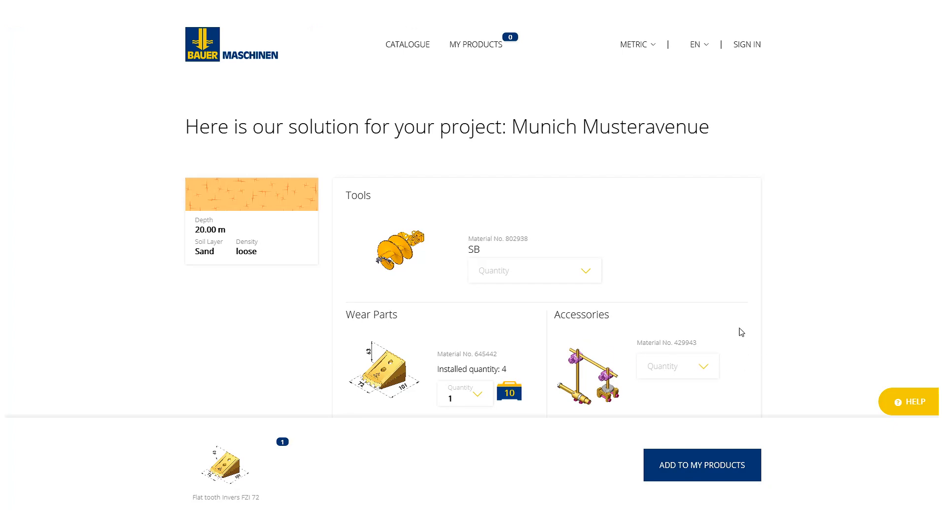
click(533, 270)
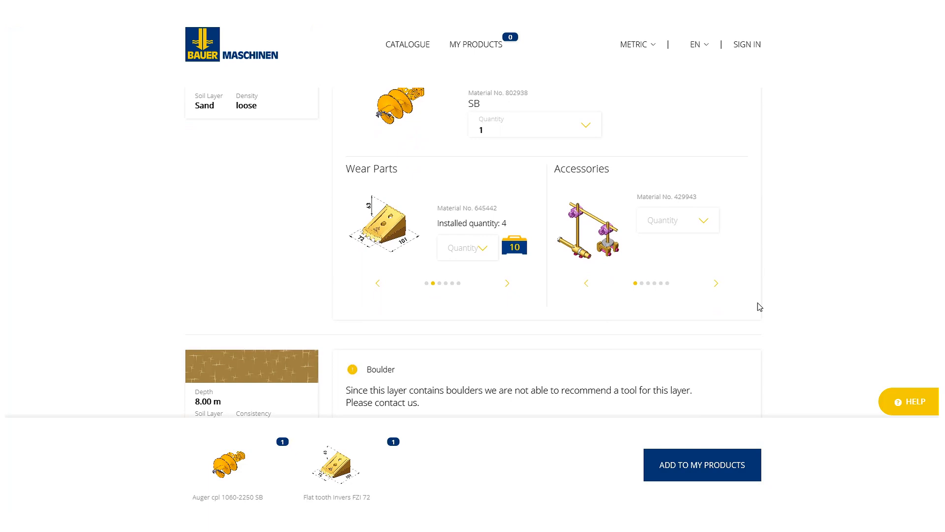
scroll(down, 3)
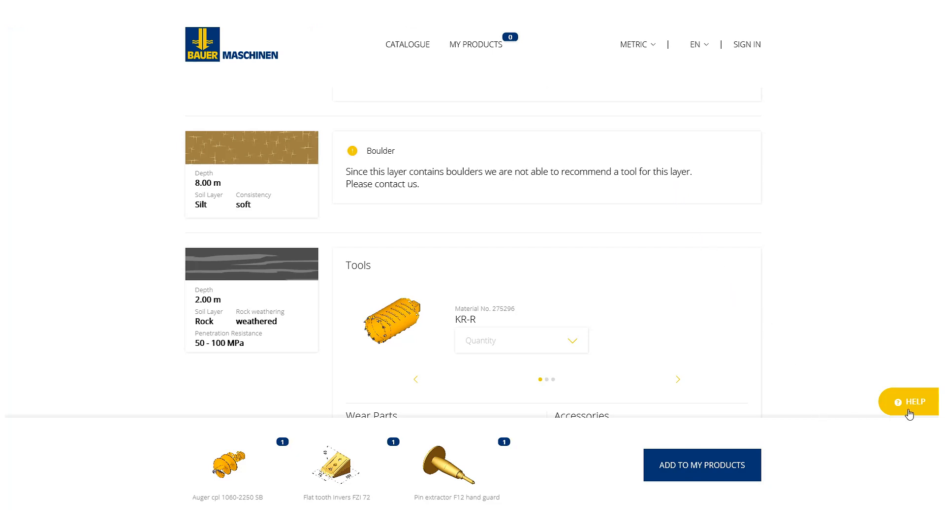
click(908, 401)
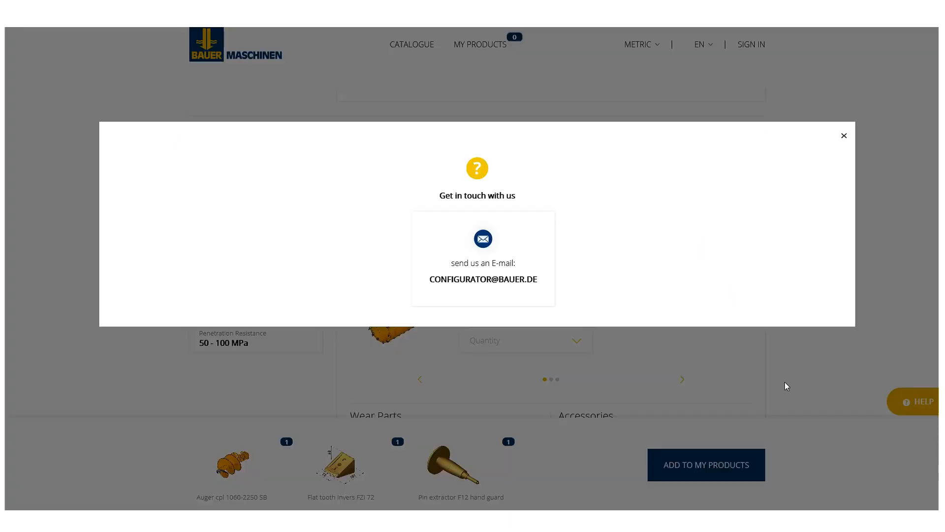
mouse_move(455, 290)
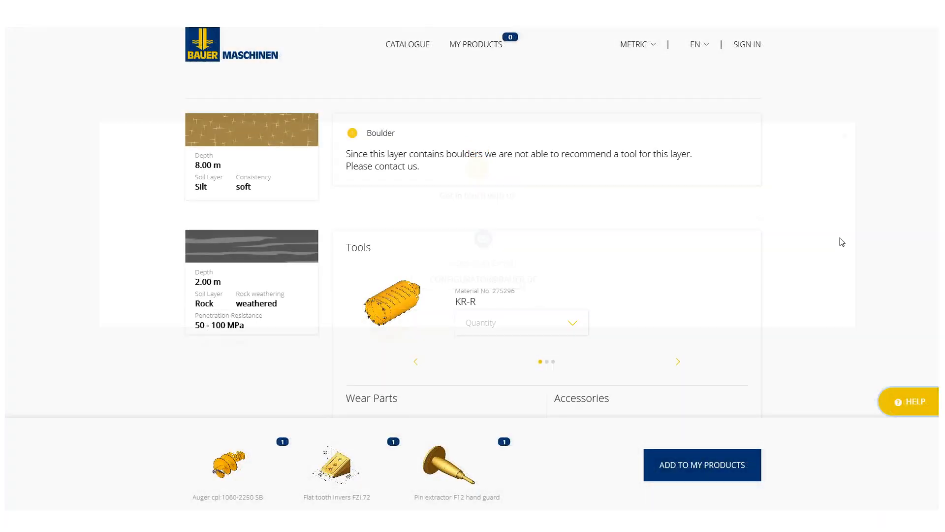
Add core cutter 1060-1500 KS-R and set the KB-WL cleaning tool quantity to 1
scroll(down, 3)
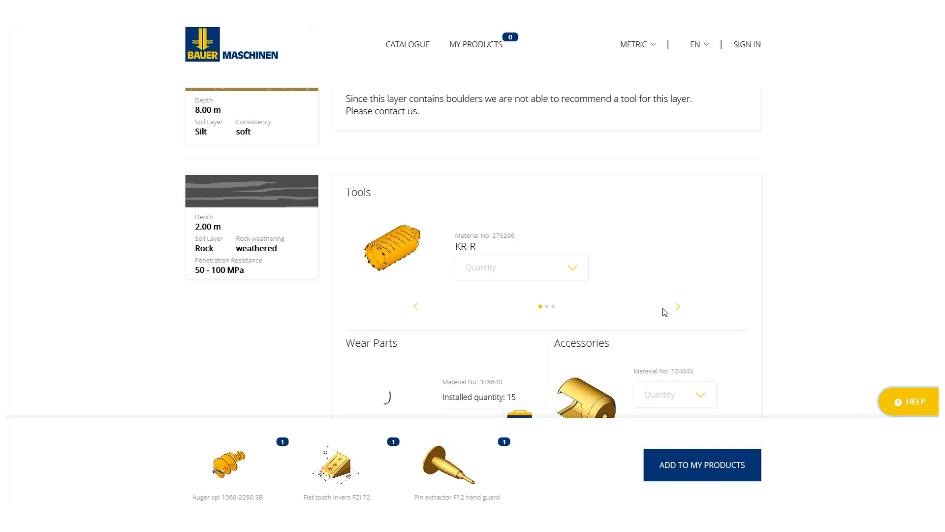
click(677, 306)
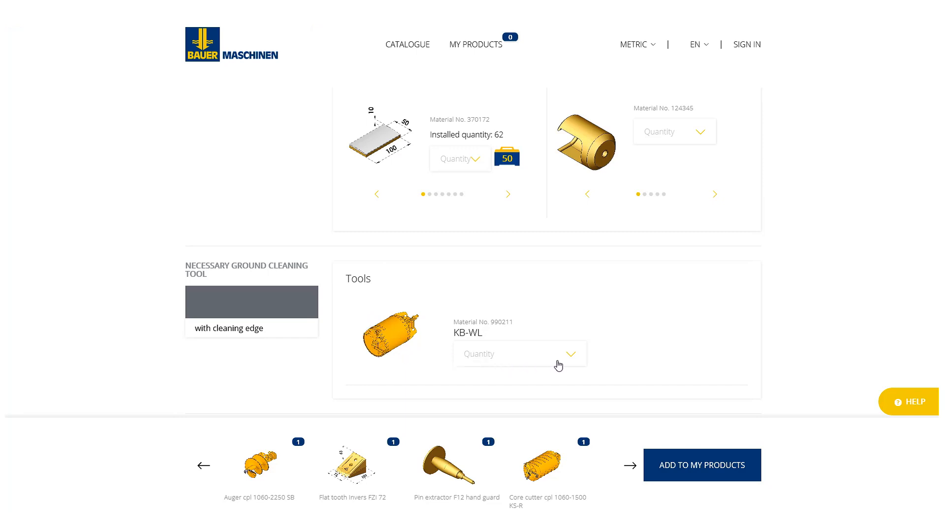
click(519, 354)
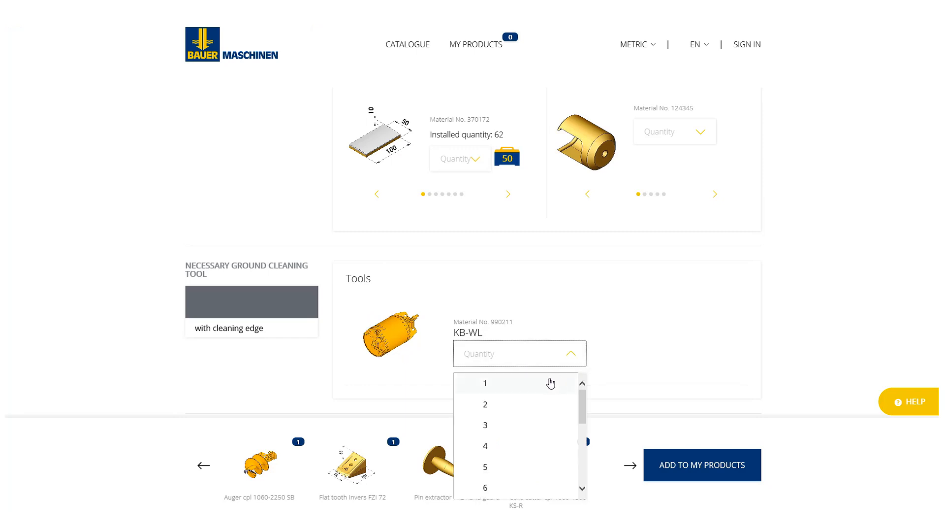
click(485, 383)
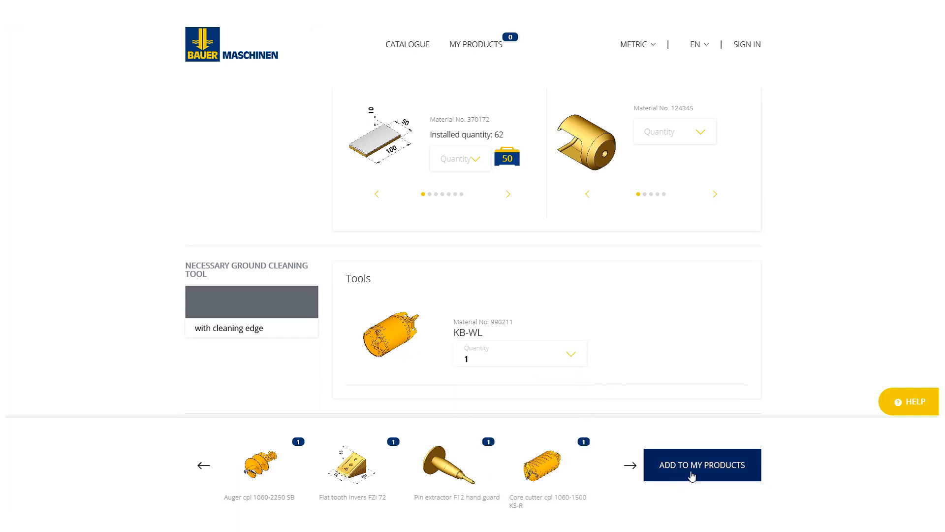
Save the Munich Musteravenue selections to My Products and browse the 75-product catalogue
click(702, 465)
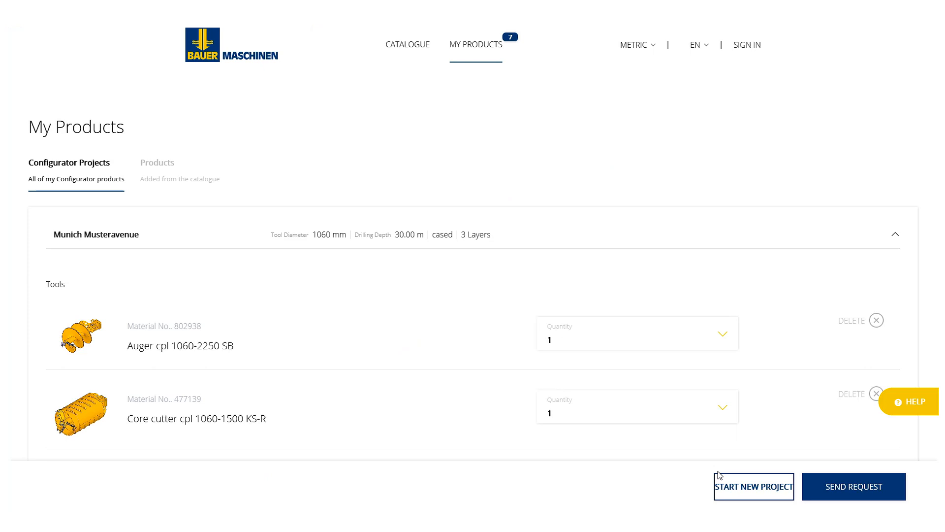
mouse_move(811, 191)
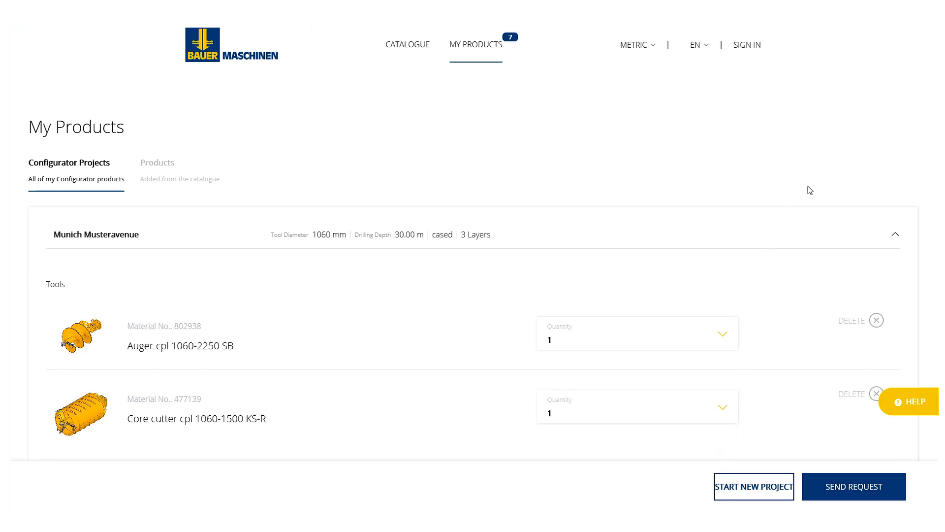
scroll(down, 3)
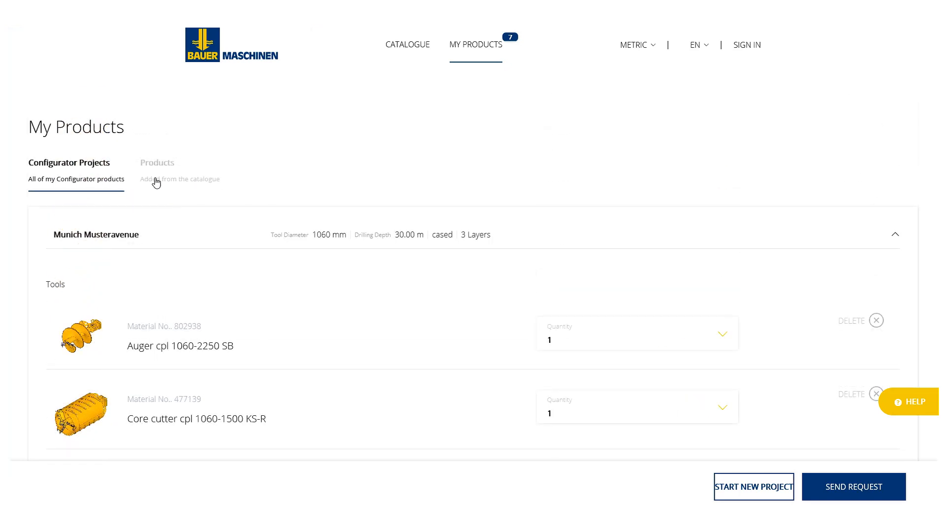
click(157, 163)
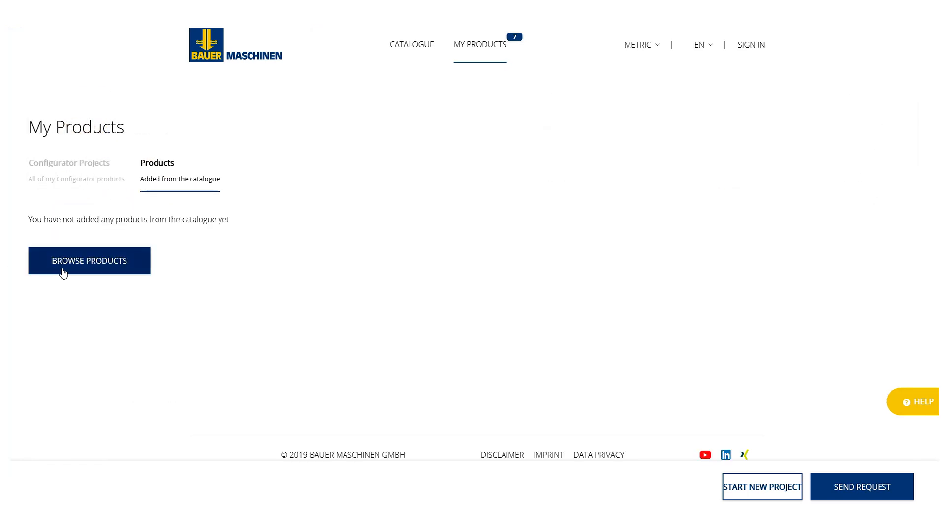
mouse_move(122, 269)
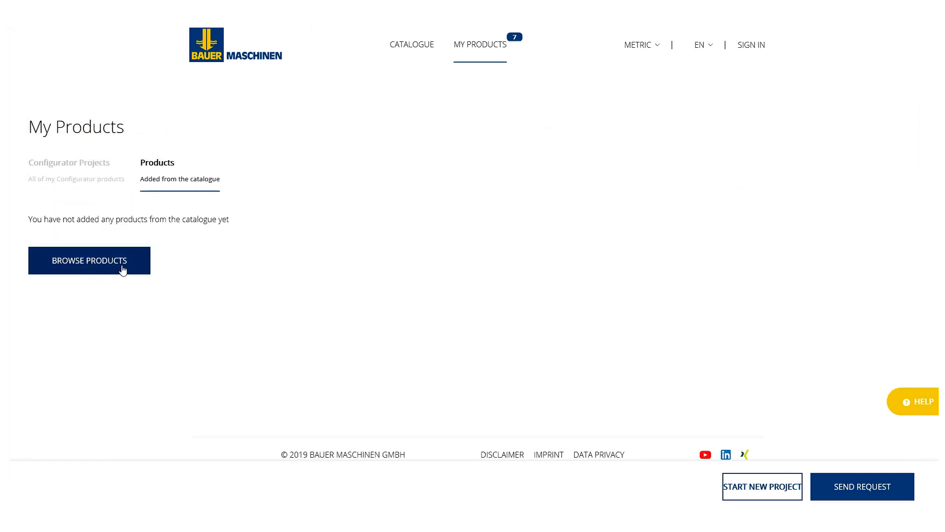
click(89, 261)
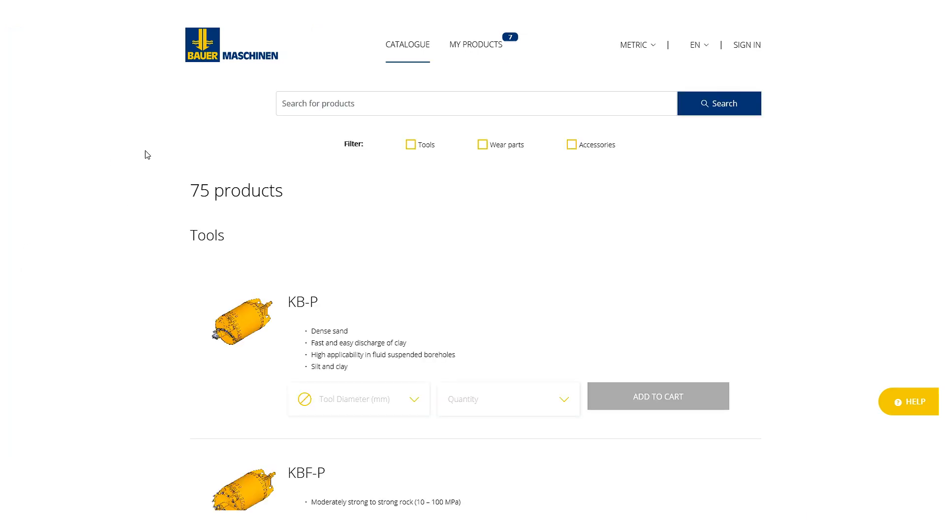
Filter the catalogue to Tools, view the KB-P bucket details, and return to My Products
click(475, 103)
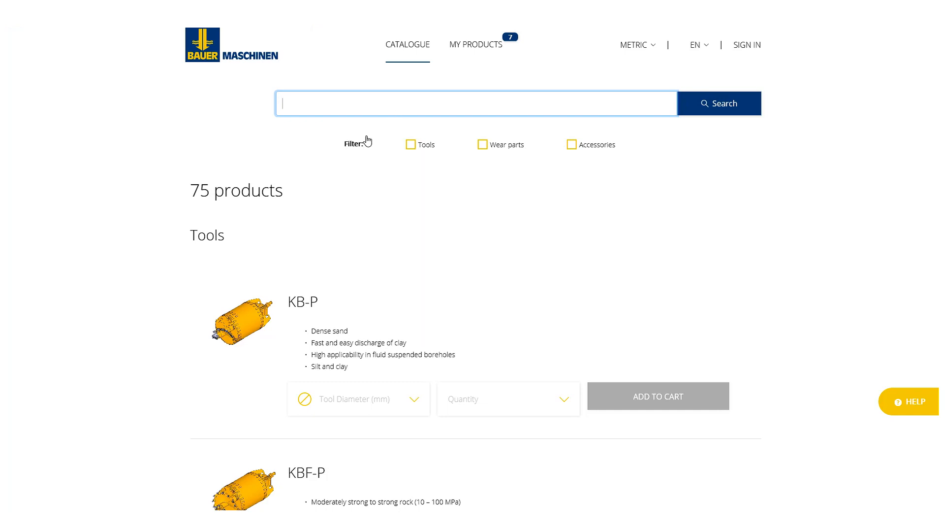
click(412, 144)
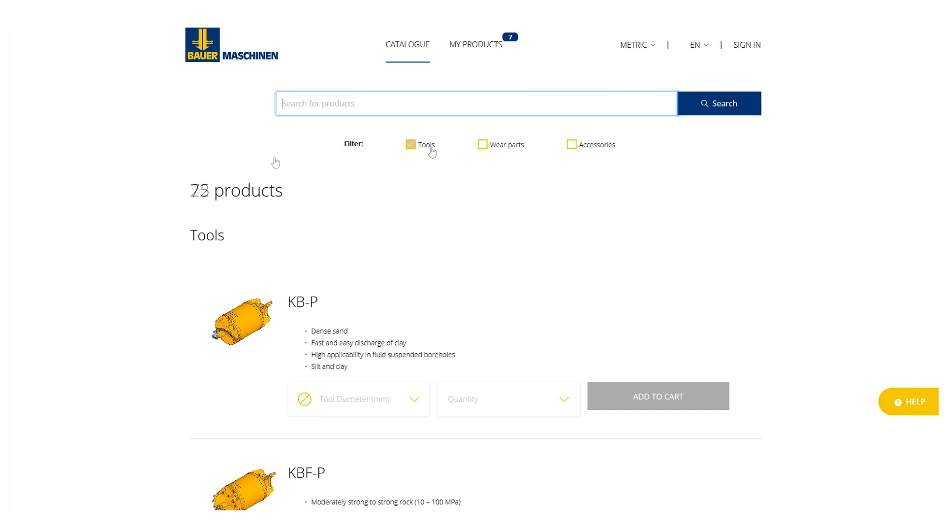
click(411, 144)
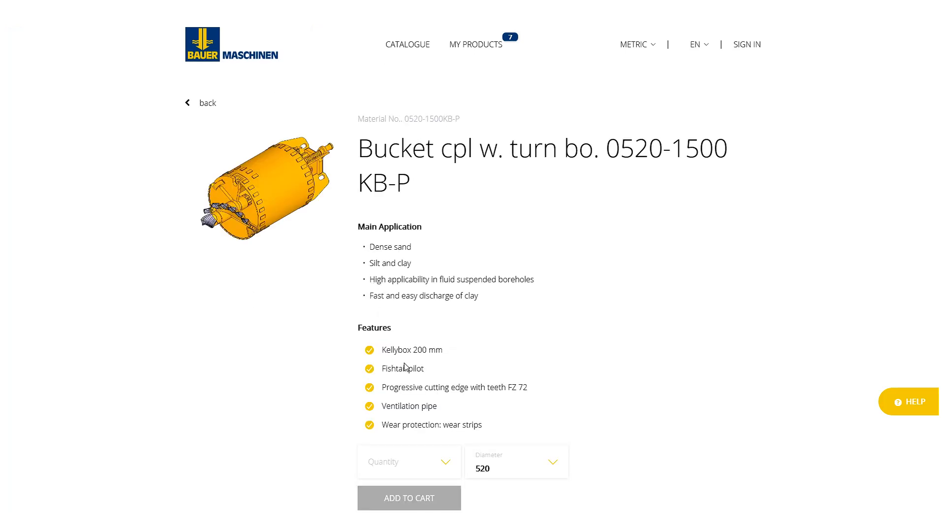
scroll(down, 3)
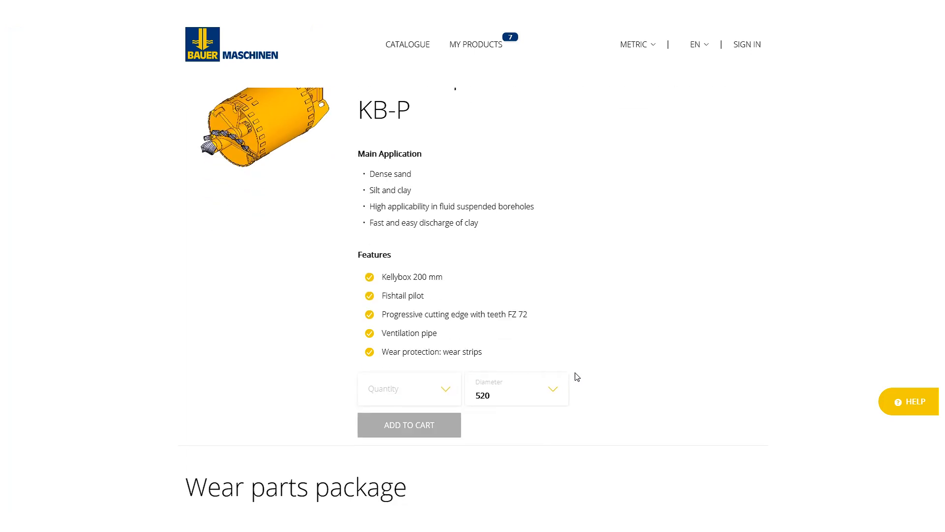
click(516, 389)
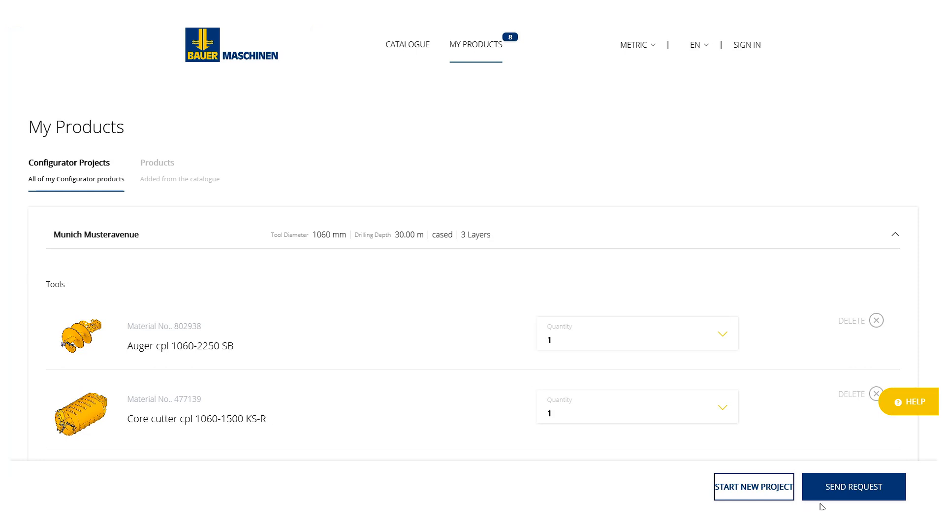
Send the project request, signing in with account name 'jo' when prompted
click(854, 486)
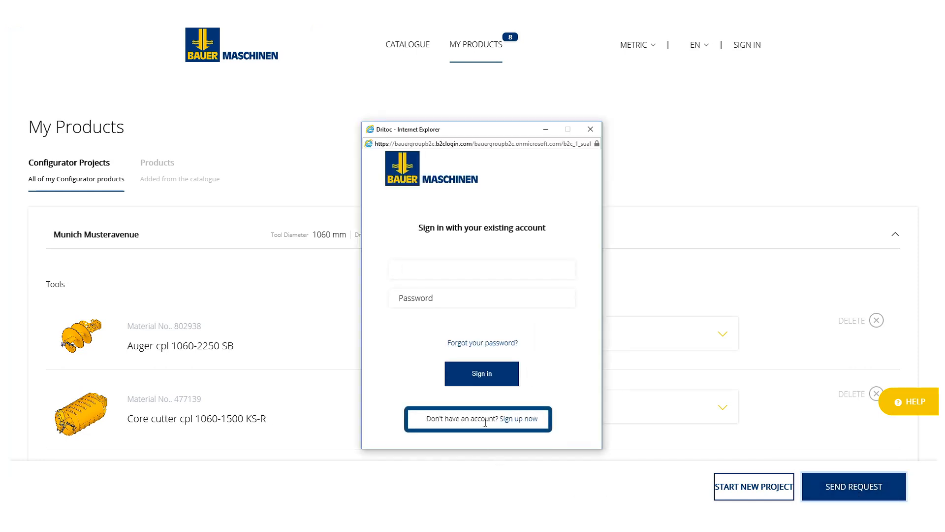
click(482, 269)
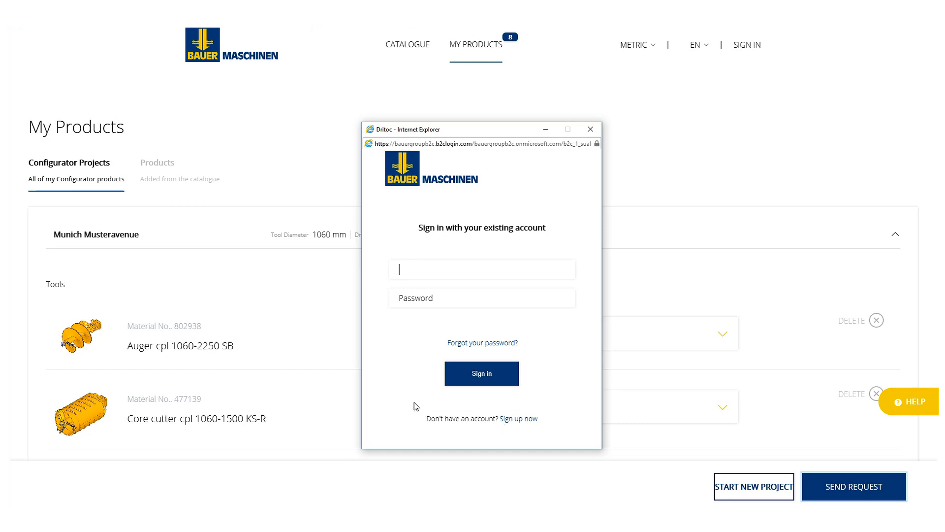
text(jo)
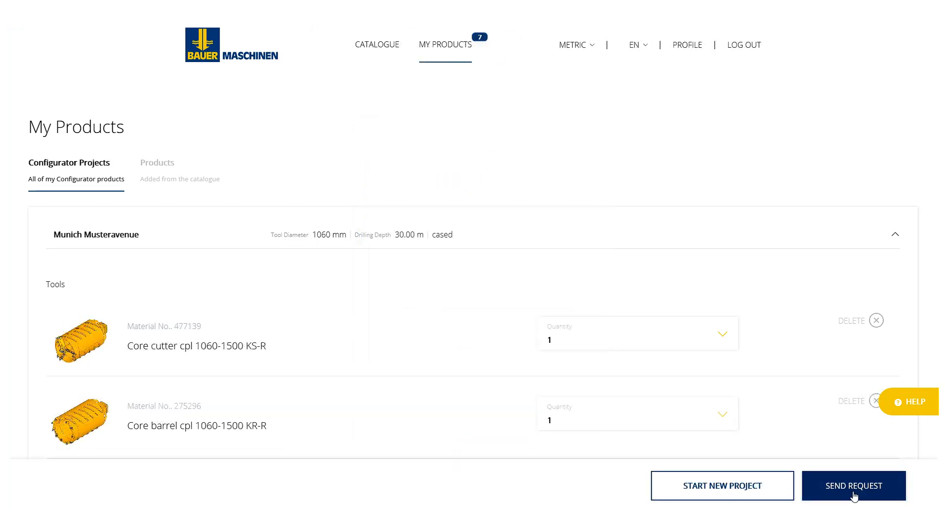
click(854, 485)
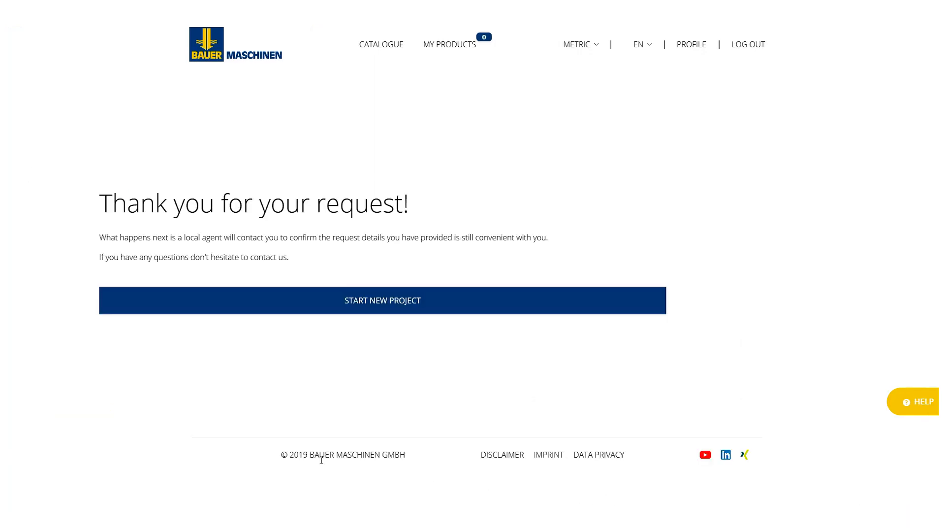
mouse_move(250, 365)
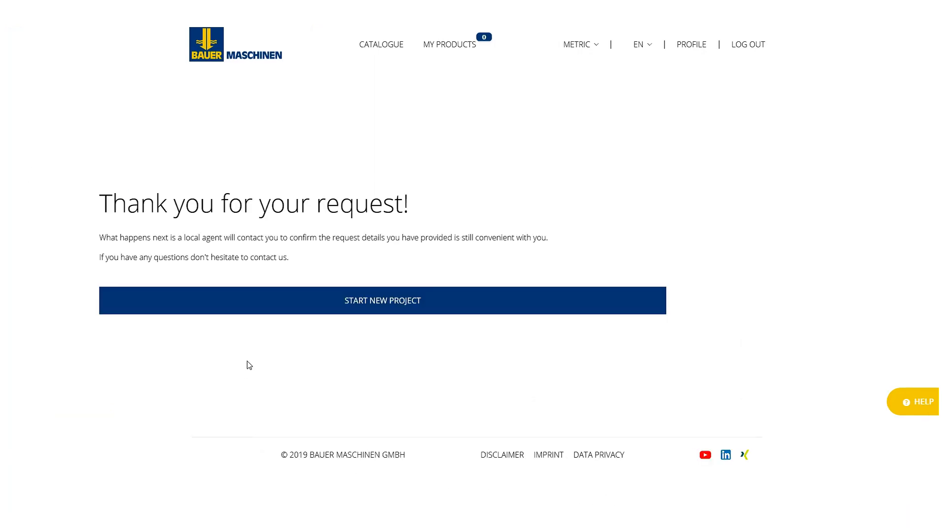
mouse_move(391, 312)
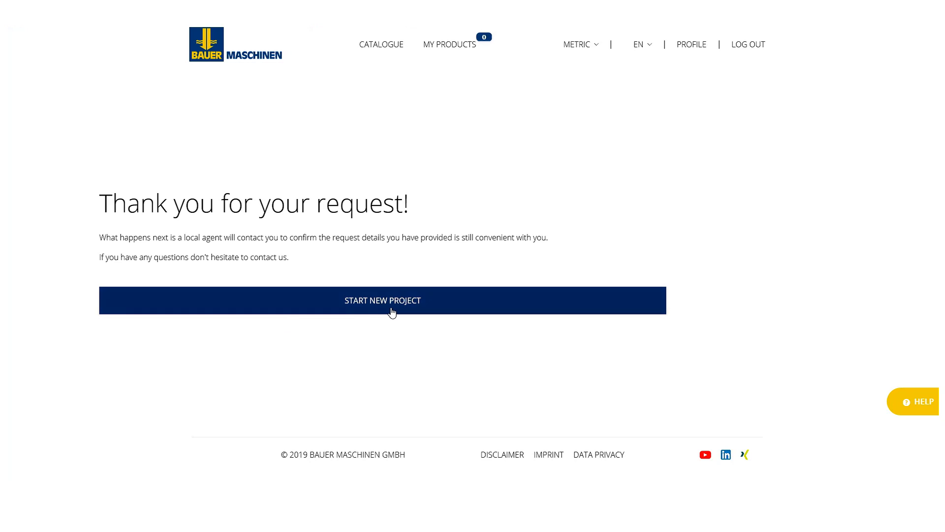